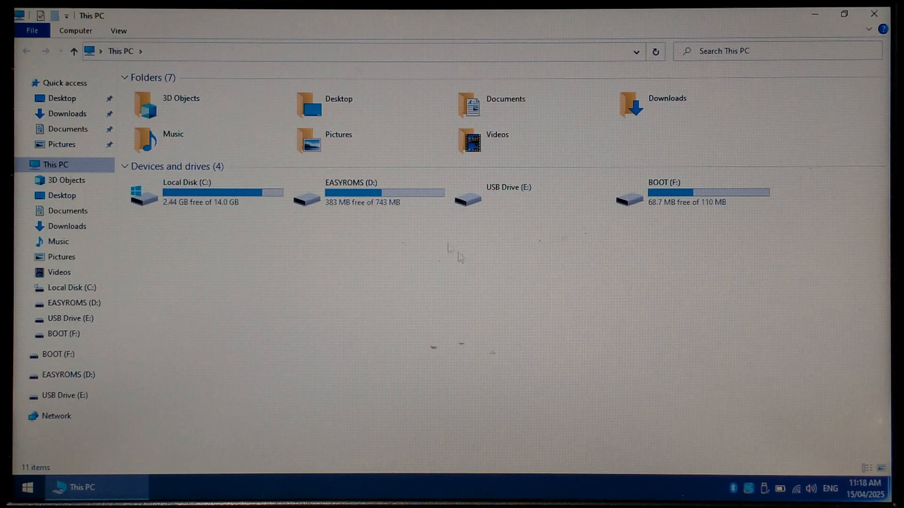
# Step: Select all 131 folders on EASYROMS (D:) for copying, then switch to Downloads
pyautogui.doubleClick(351, 193)
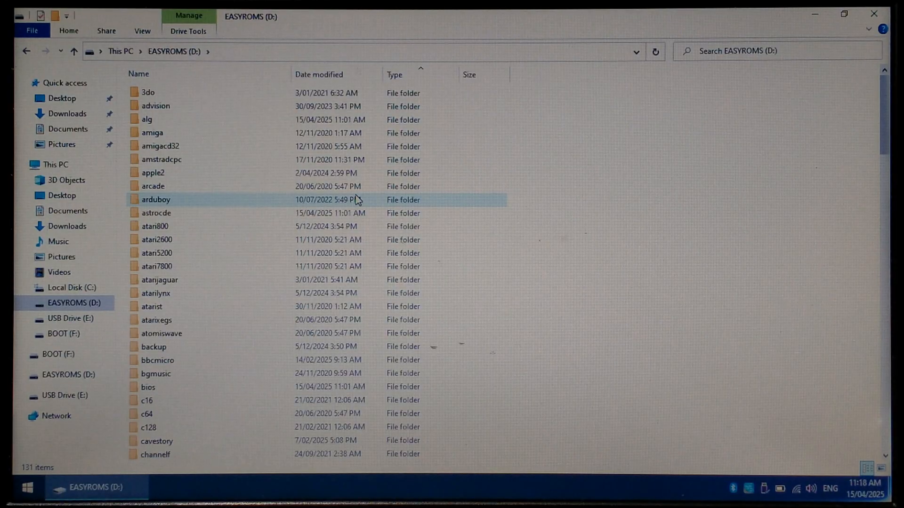
pyautogui.press('ctrl+a')
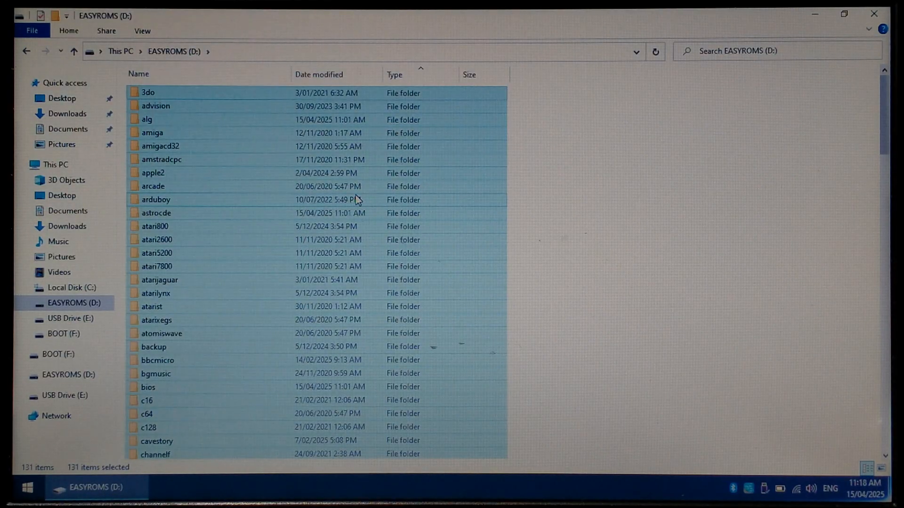
pyautogui.click(68, 114)
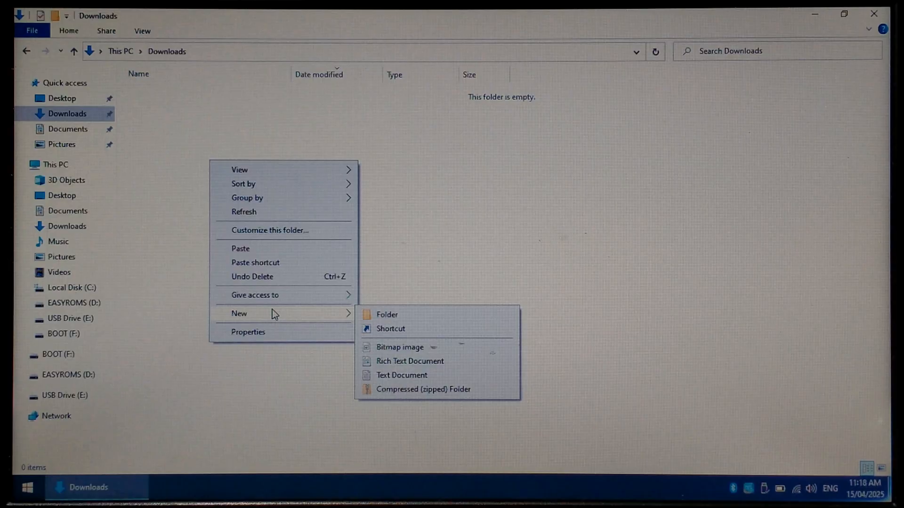
pyautogui.moveTo(401, 322)
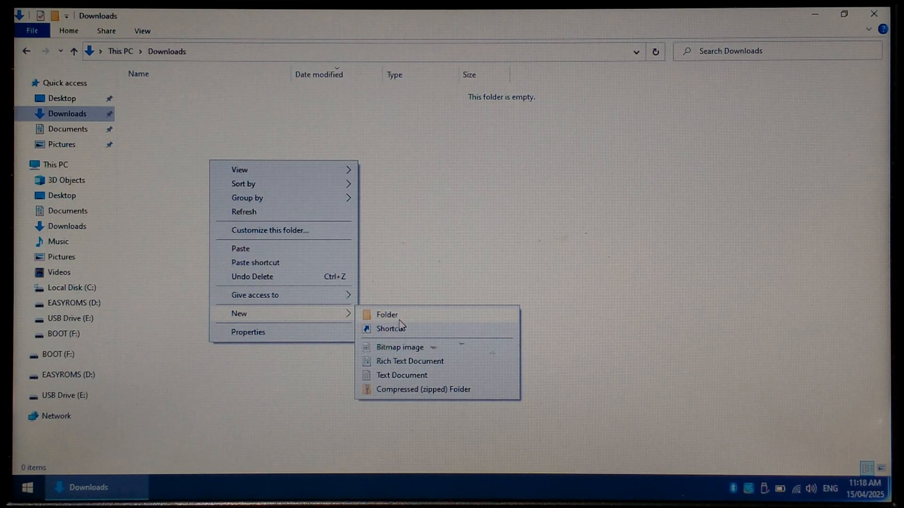
# Step: Create an 'easyroms backup' folder in Downloads and paste the 131 ROM folders into it
pyautogui.click(387, 314)
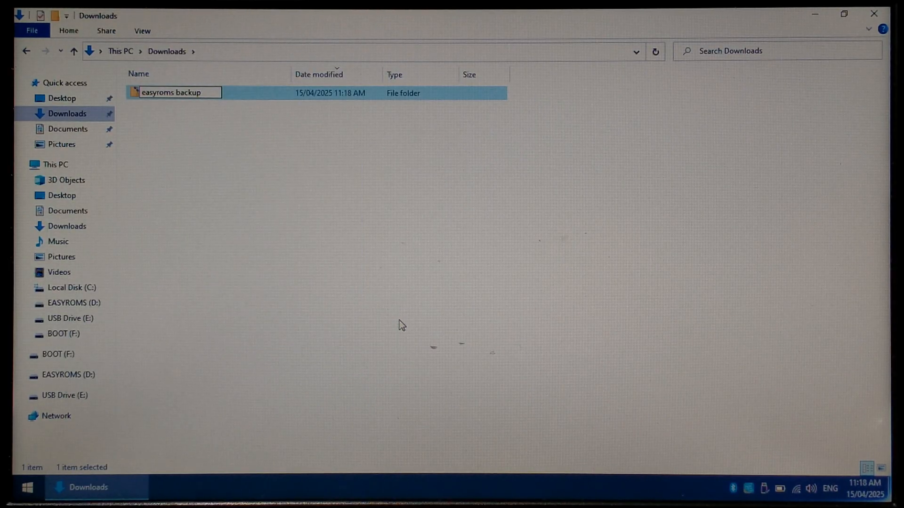
pyautogui.doubleClick(174, 93)
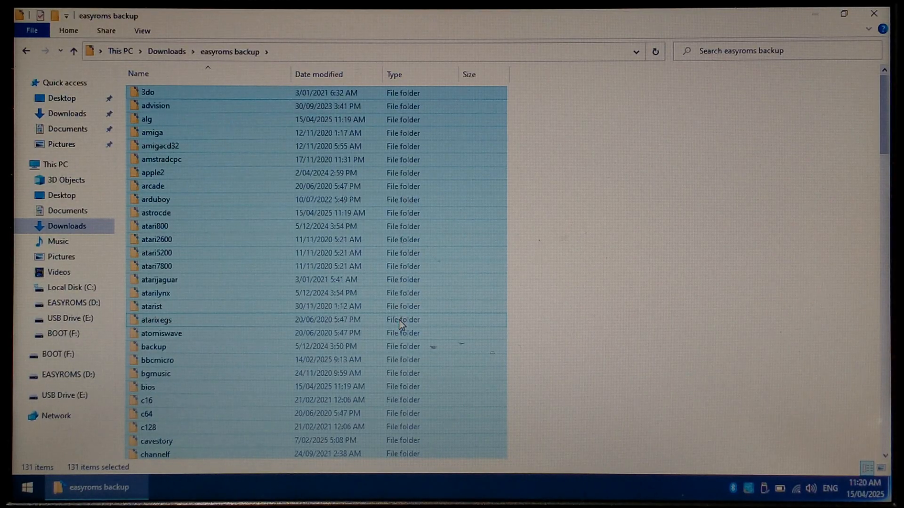
# Step: Launch Disk Management from the Start button's system tools menu
pyautogui.rightClick(27, 487)
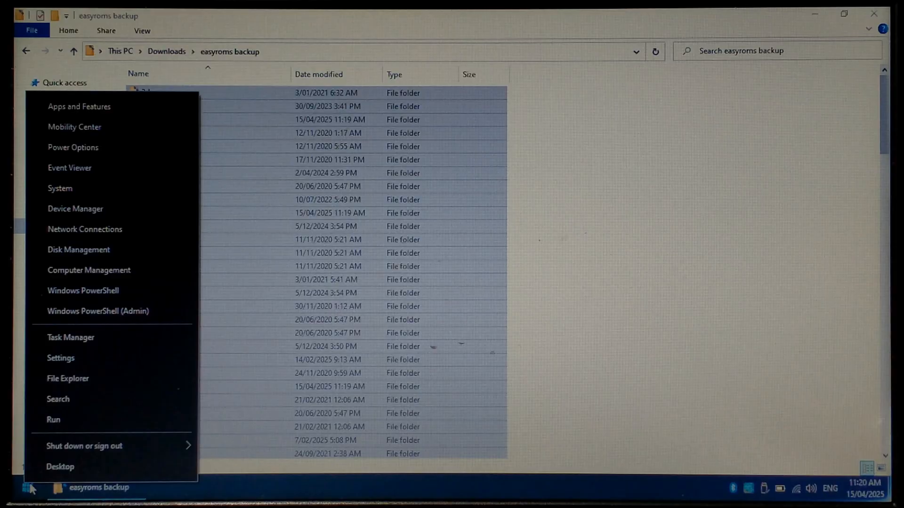
pyautogui.click(78, 249)
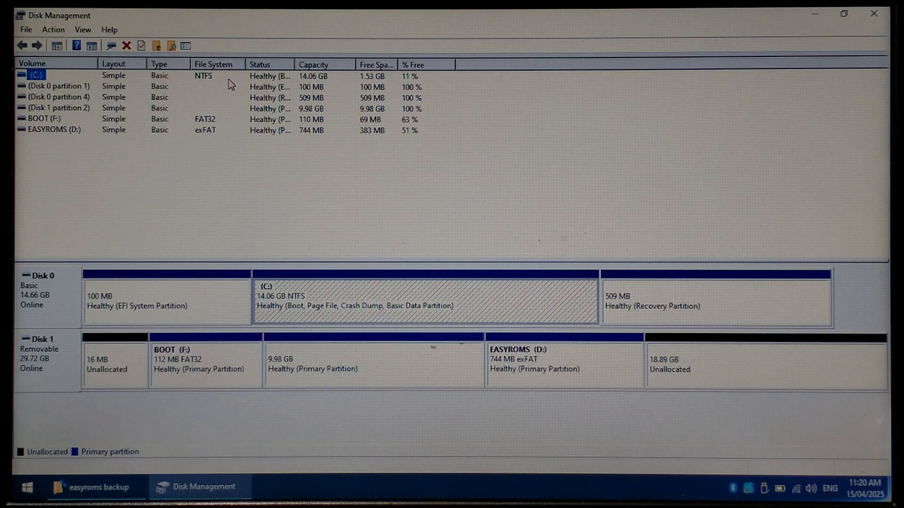
pyautogui.moveTo(366, 387)
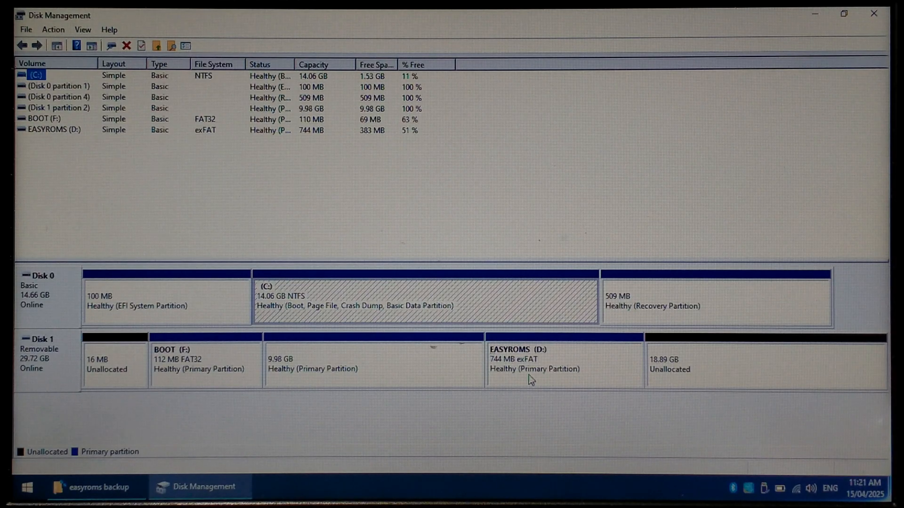
# Step: Delete the EASYROMS (D:) volume so Disk 1 holds 19.62 GB unallocated
pyautogui.rightClick(564, 363)
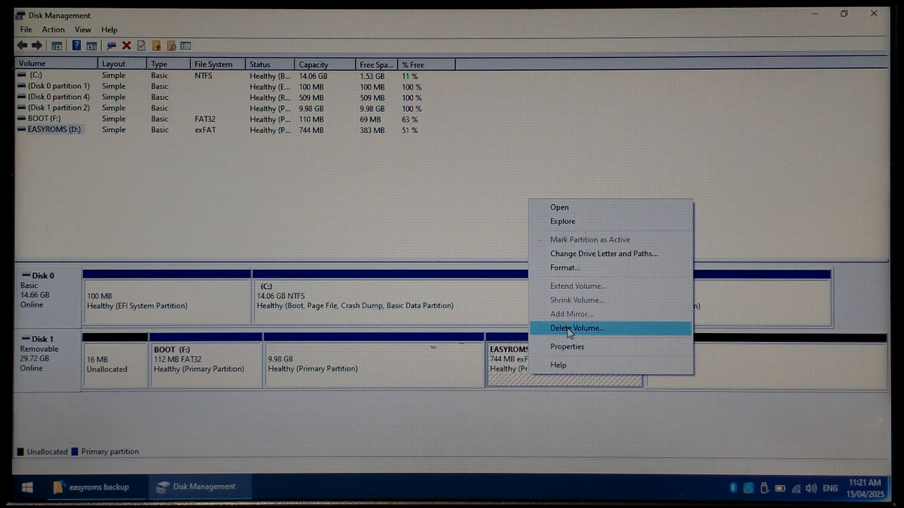
pyautogui.click(576, 328)
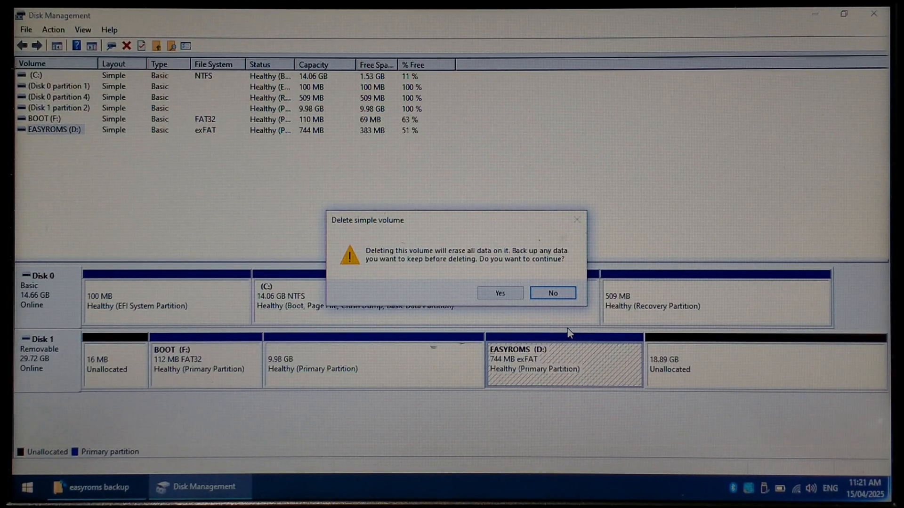
pyautogui.click(499, 294)
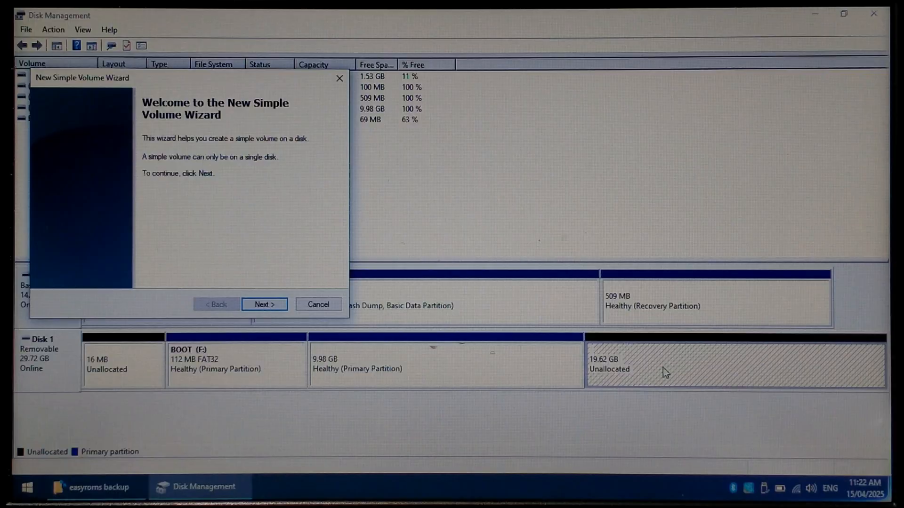
# Step: Accept the 20087 MB maximum size and drive letter D, and choose the FAT32 file system
pyautogui.click(263, 304)
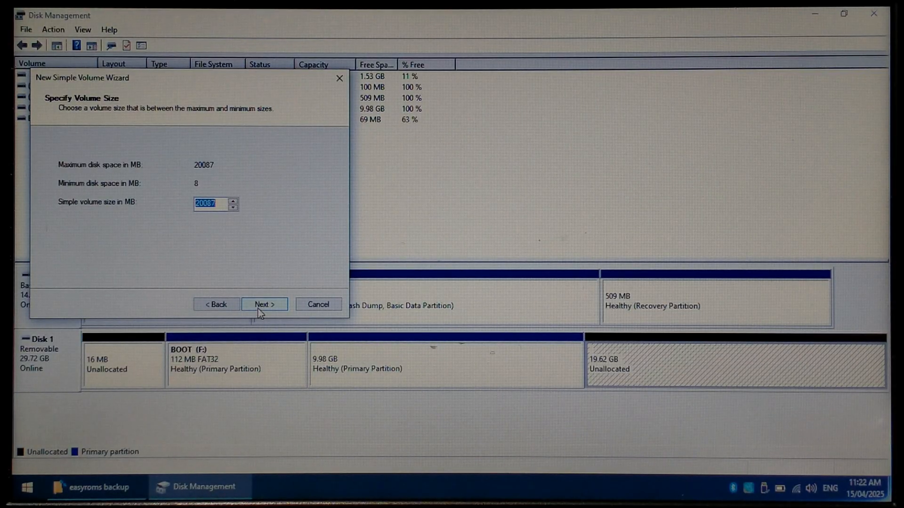
pyautogui.click(264, 304)
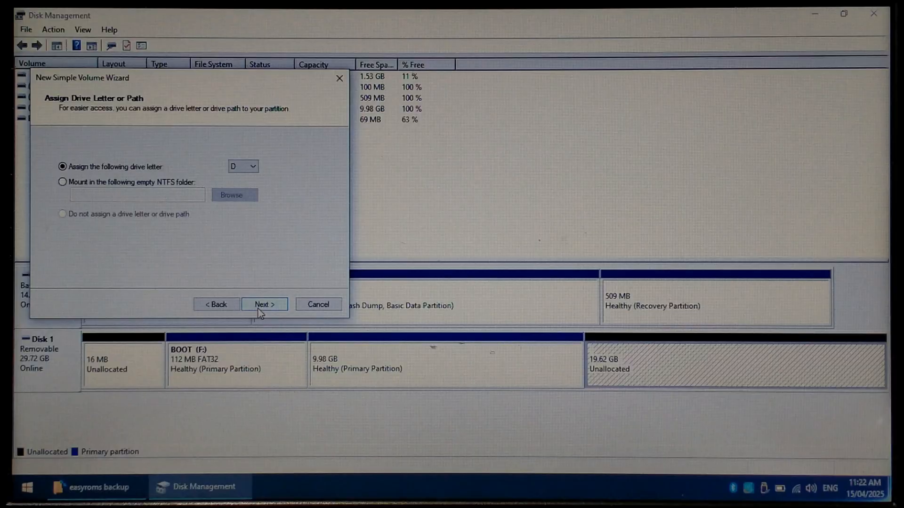
pyautogui.click(264, 304)
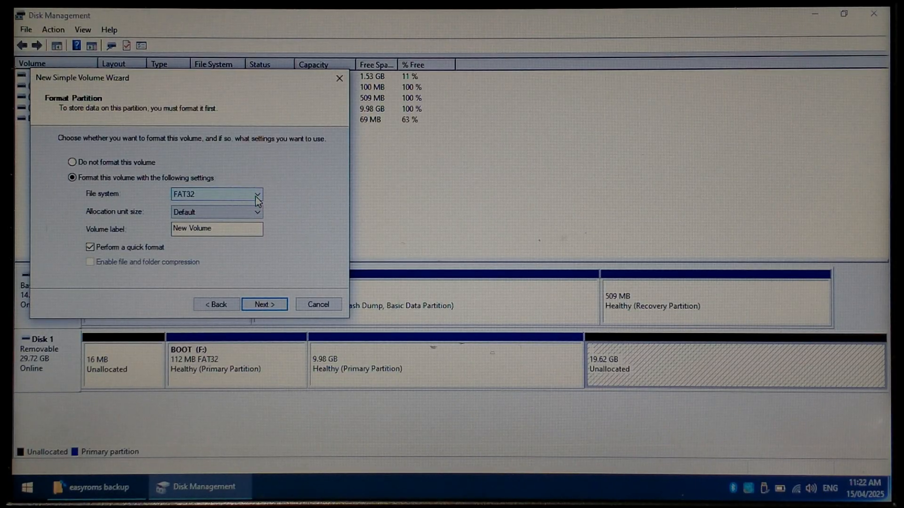
pyautogui.click(257, 194)
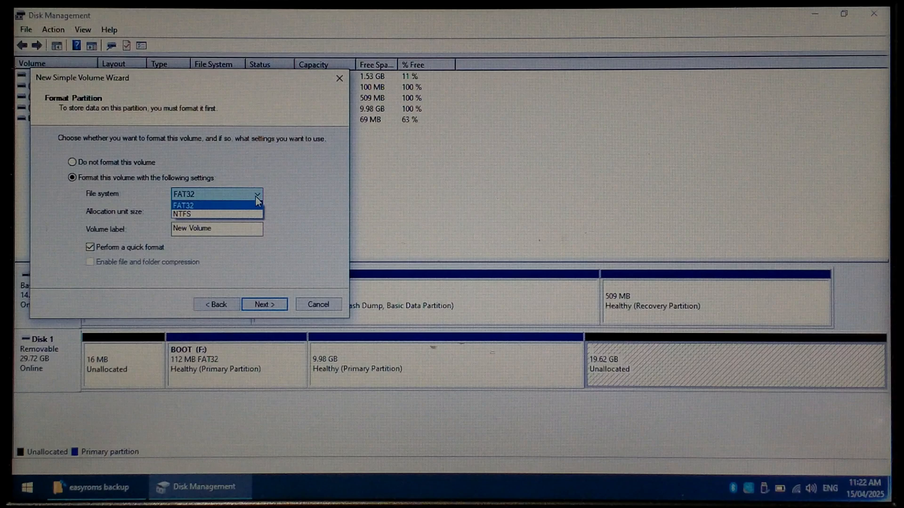
pyautogui.click(182, 194)
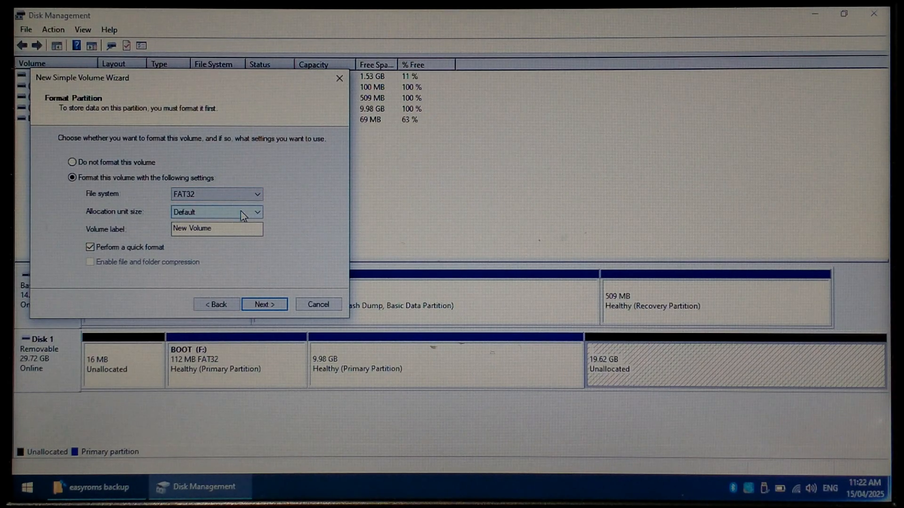
# Step: Label the new volume EASYROMS and finish the wizard to create it
pyautogui.doubleClick(202, 228)
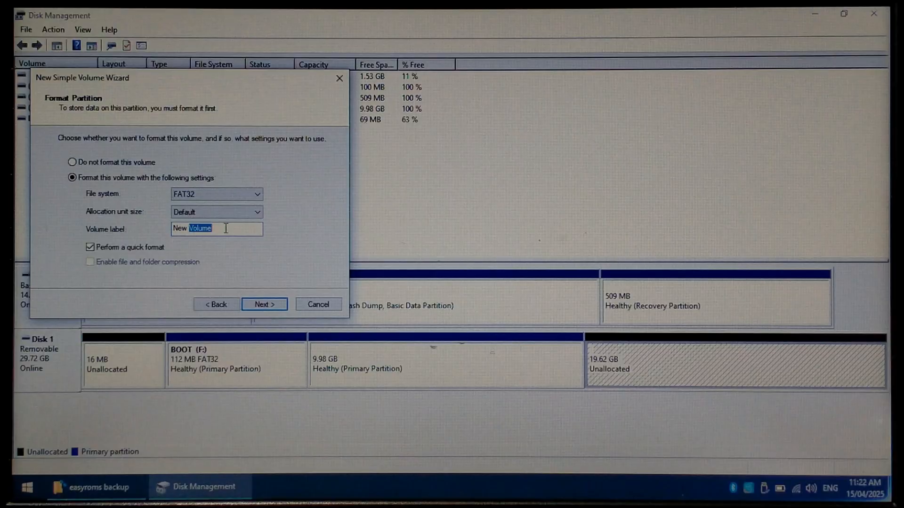
pyautogui.press('Delete')
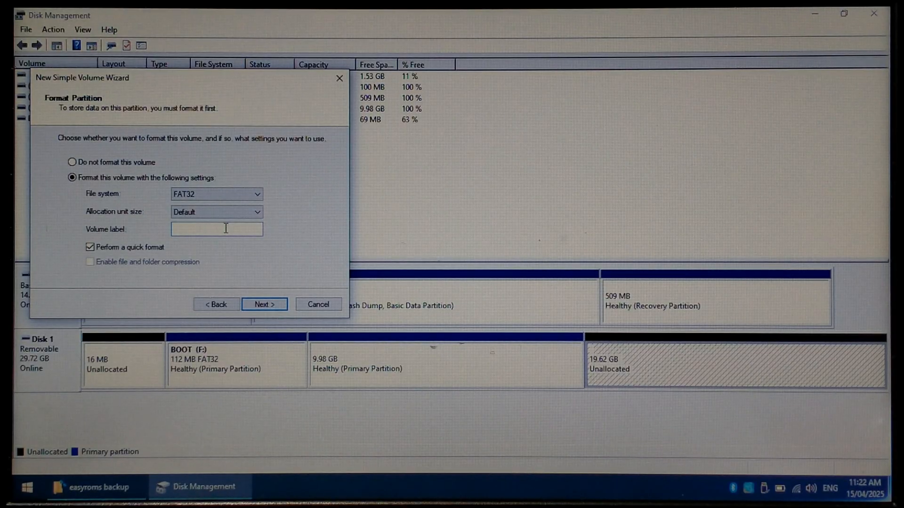
pyautogui.write('EASYROMS')
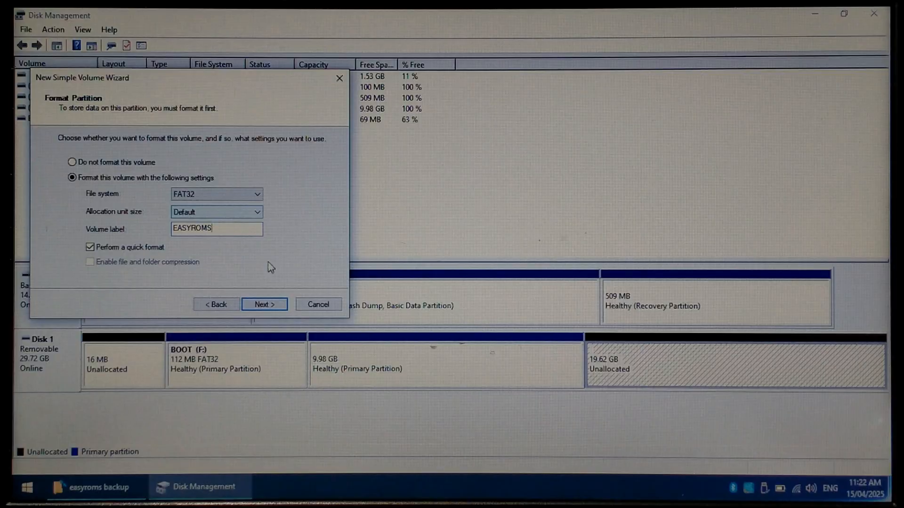
pyautogui.click(263, 304)
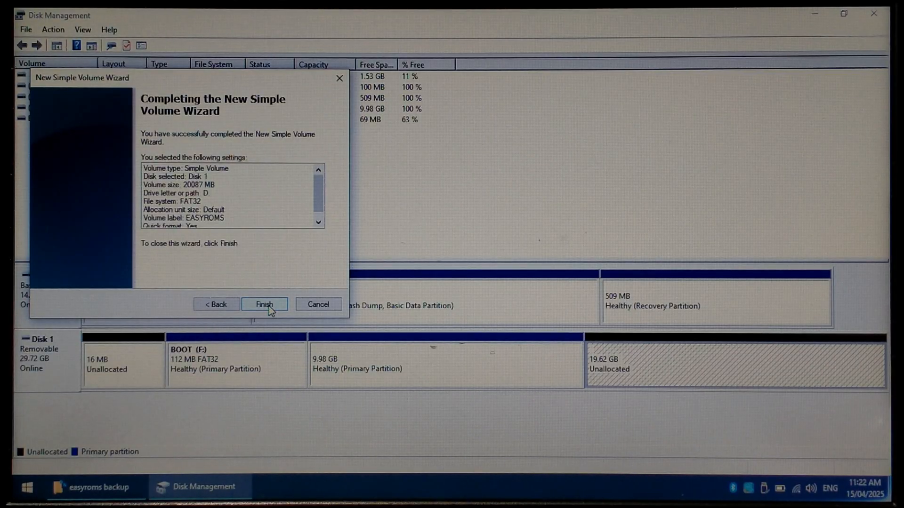
pyautogui.click(263, 304)
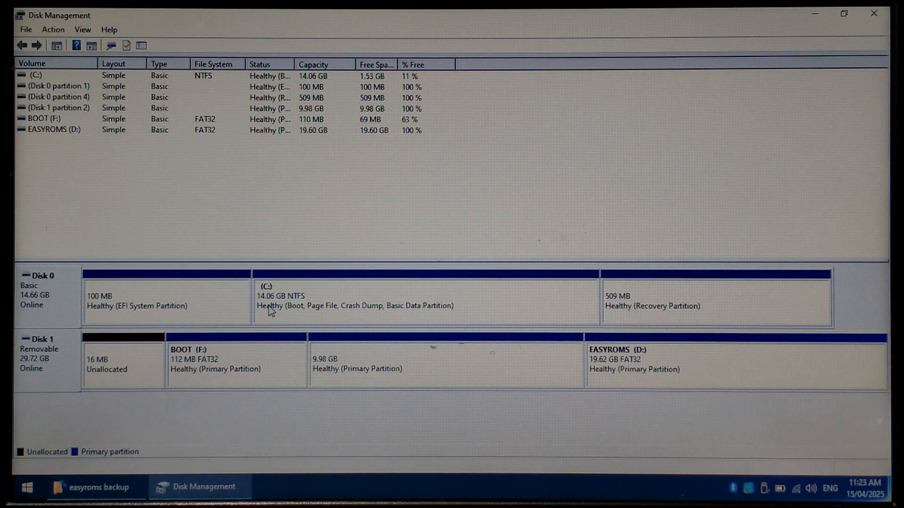
# Step: Set EASYROMS (D:) to format as exFAT with 32 kilobyte allocation units
pyautogui.click(92, 486)
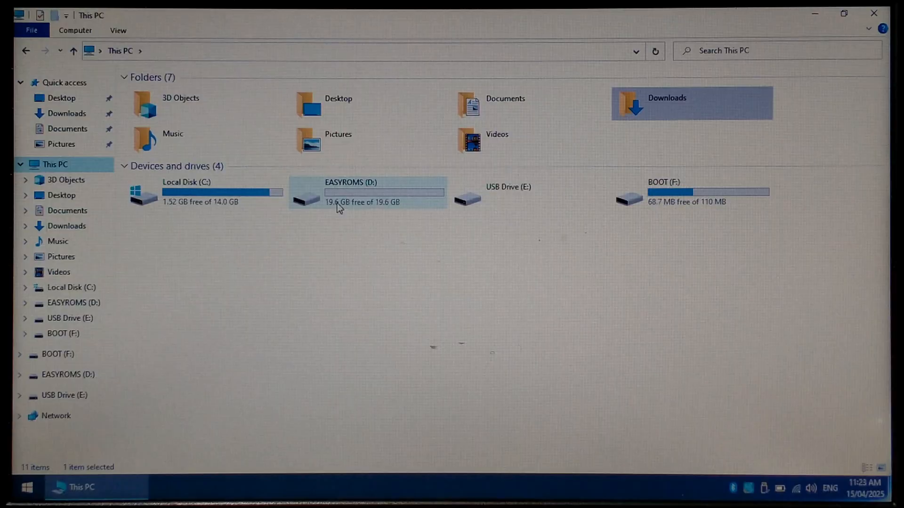
pyautogui.rightClick(366, 193)
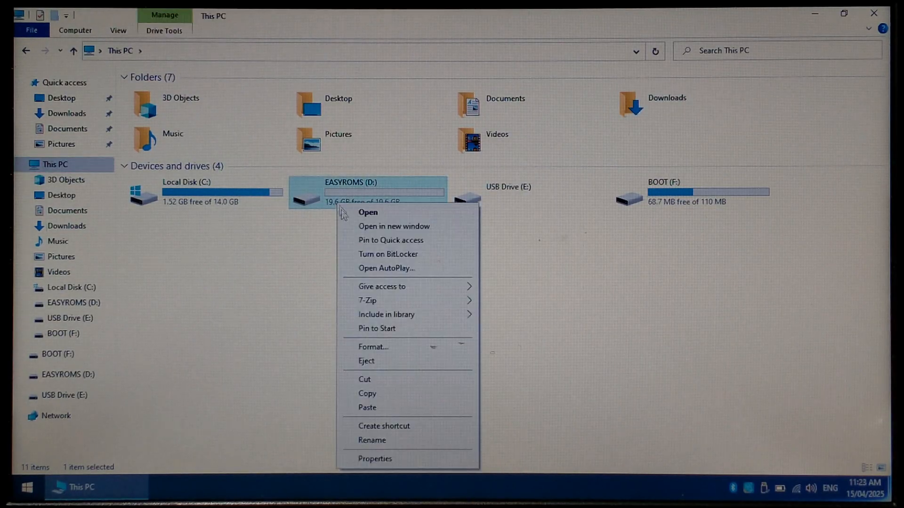
pyautogui.click(374, 346)
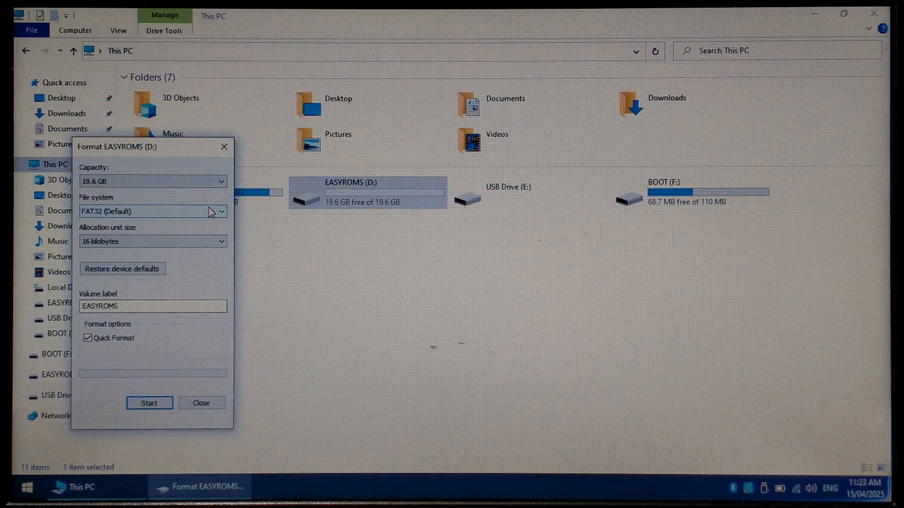
pyautogui.click(152, 211)
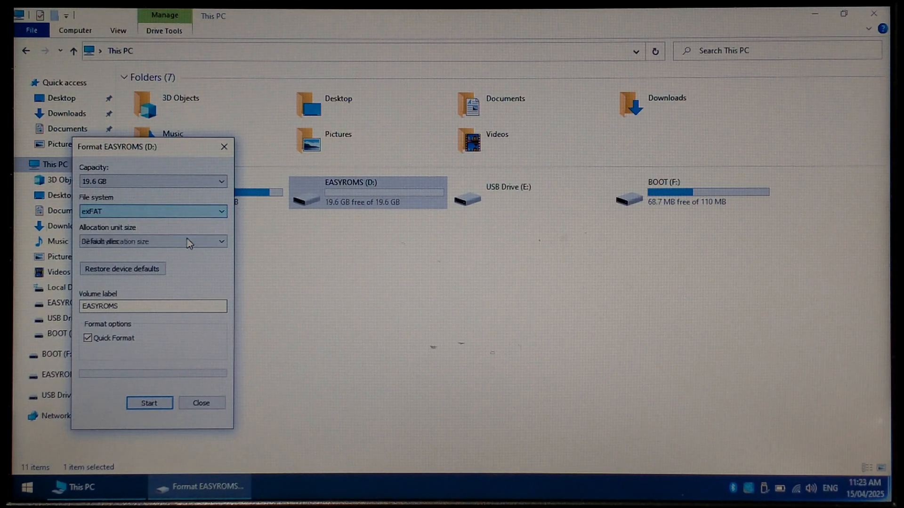
pyautogui.click(153, 241)
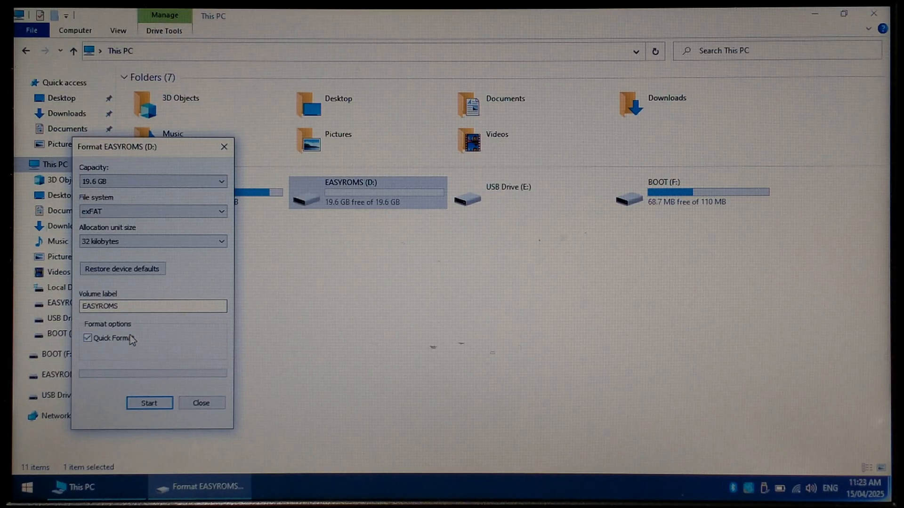
# Step: Run the quick format, confirming data erasure, and dismiss the completion dialogs
pyautogui.click(150, 402)
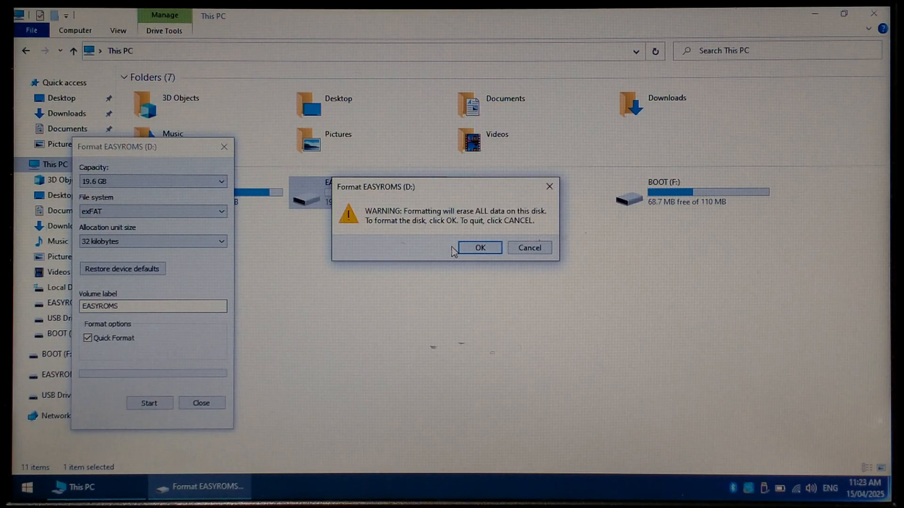
pyautogui.click(479, 247)
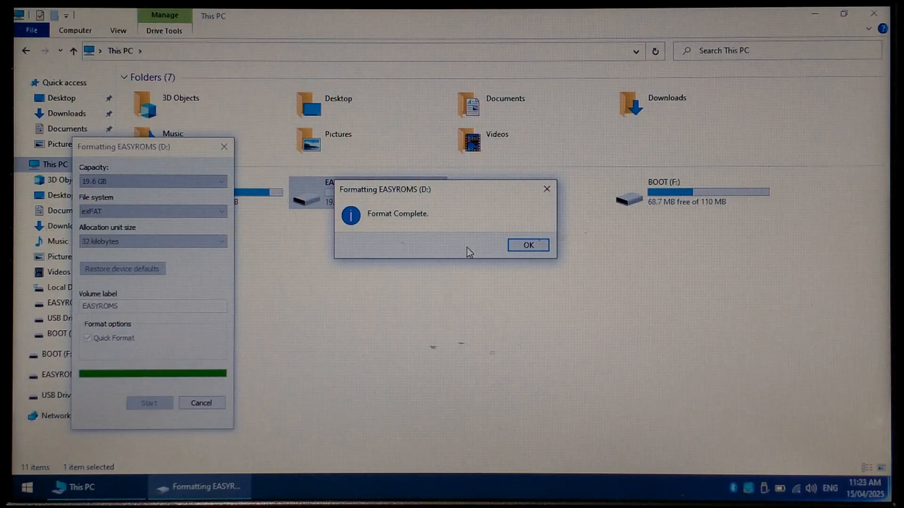
pyautogui.click(526, 245)
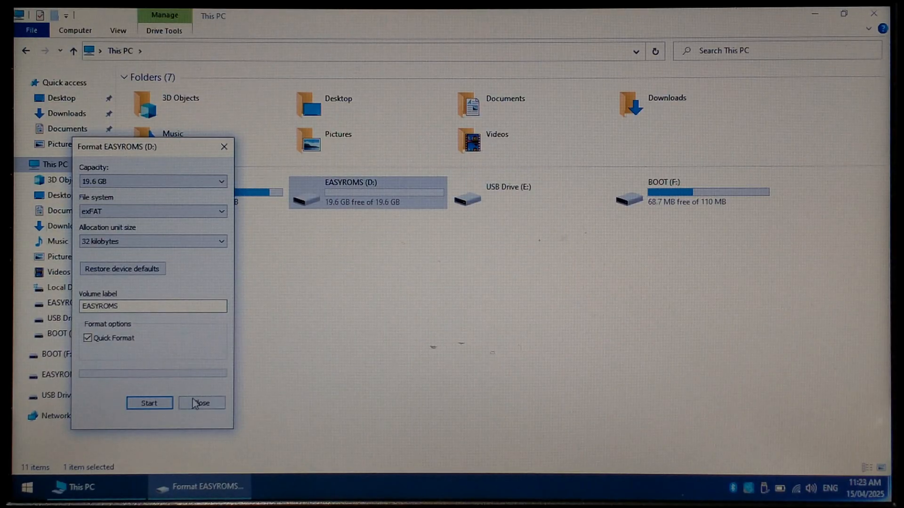
pyautogui.click(202, 403)
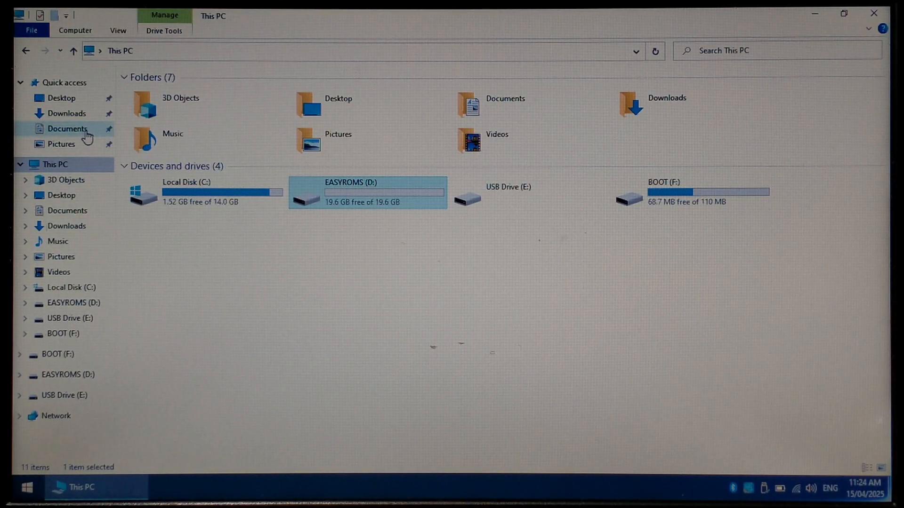
pyautogui.moveTo(78, 114)
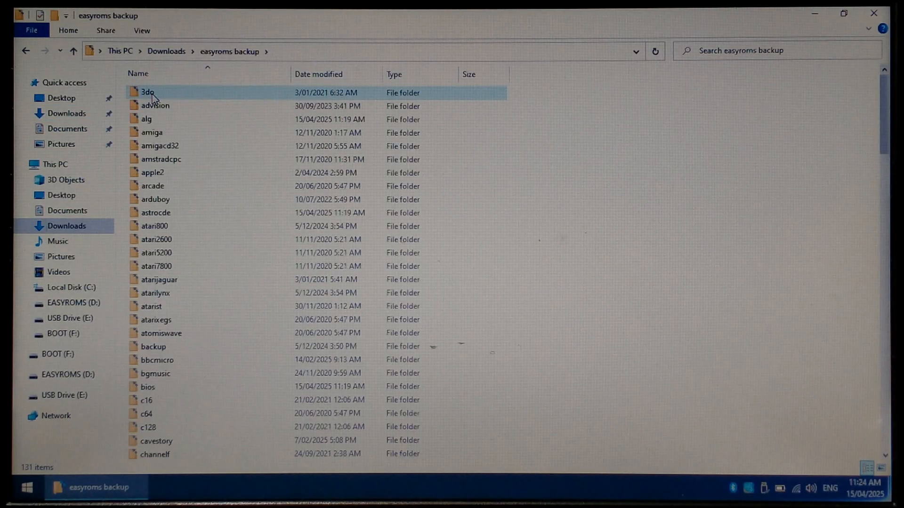
# Step: Select all 131 ROM folders in the easyroms backup folder
pyautogui.press('ctrl+a')
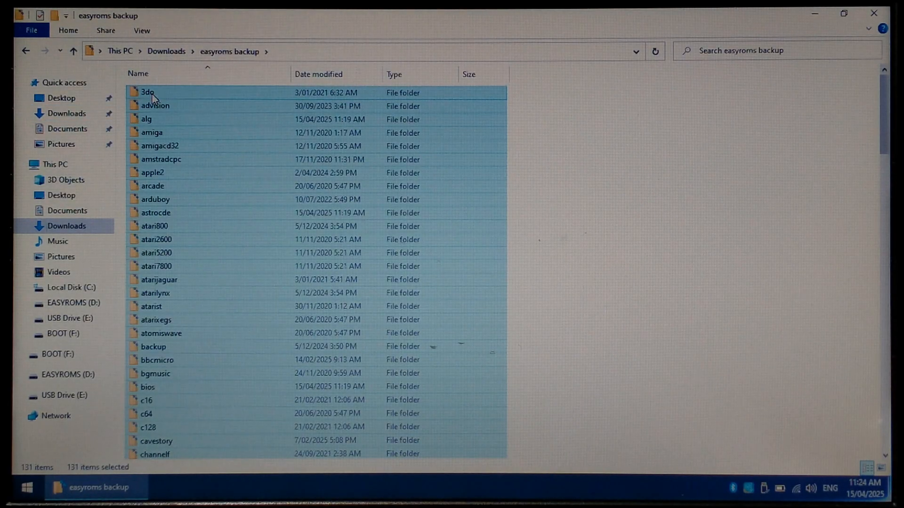